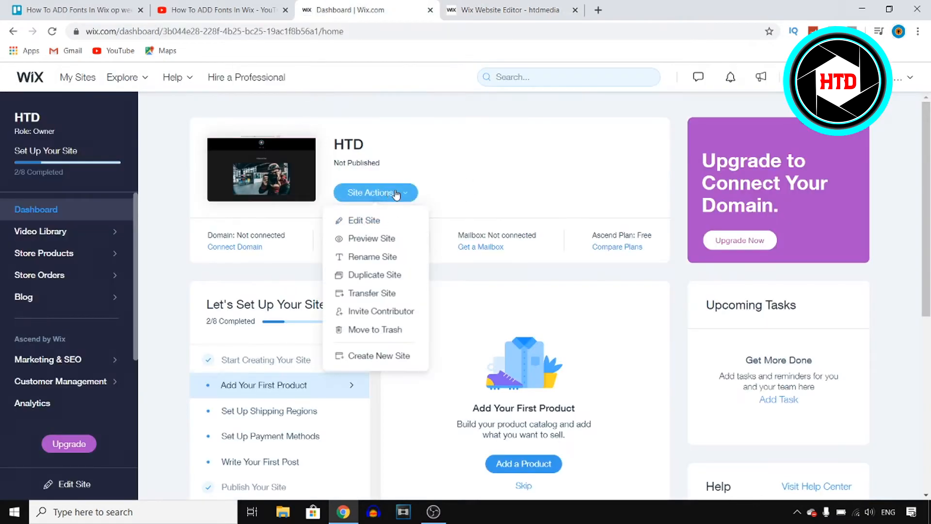
pyautogui.moveTo(362, 220)
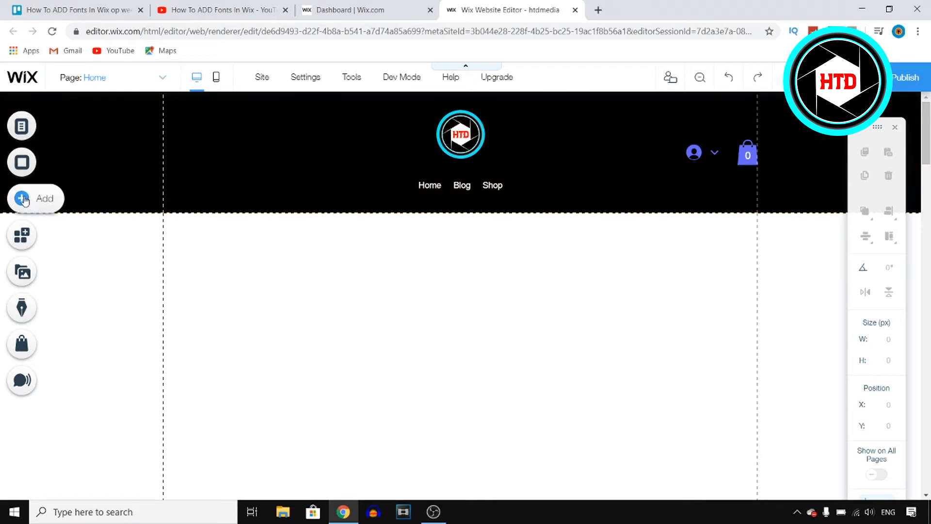
# Step: Add a paragraph text element to the page and bring up its Text Settings
pyautogui.click(21, 197)
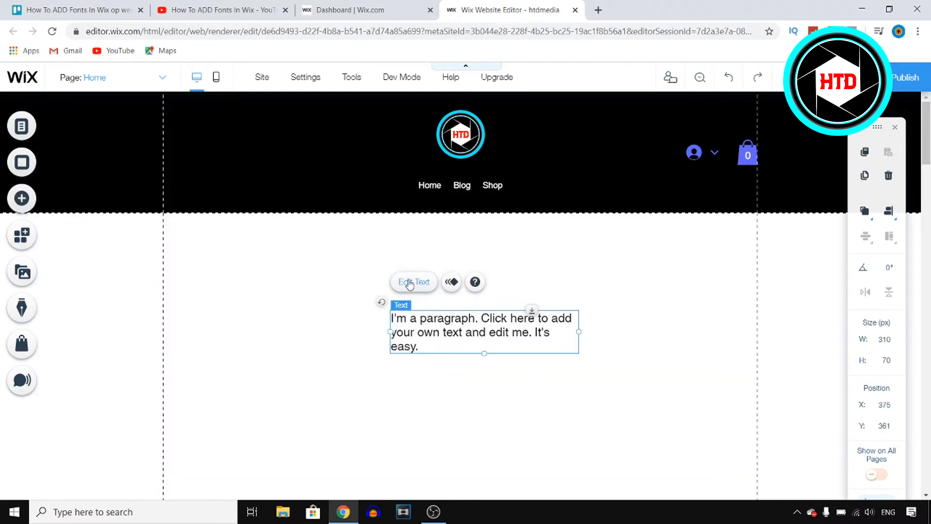
pyautogui.click(414, 281)
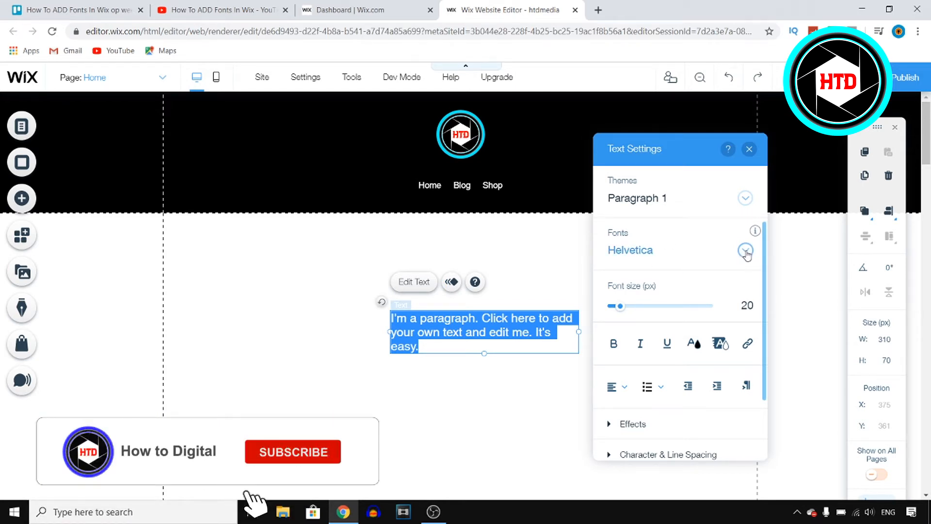
# Step: Expand the Fonts list and scroll to its end where font upload appears
pyautogui.click(744, 250)
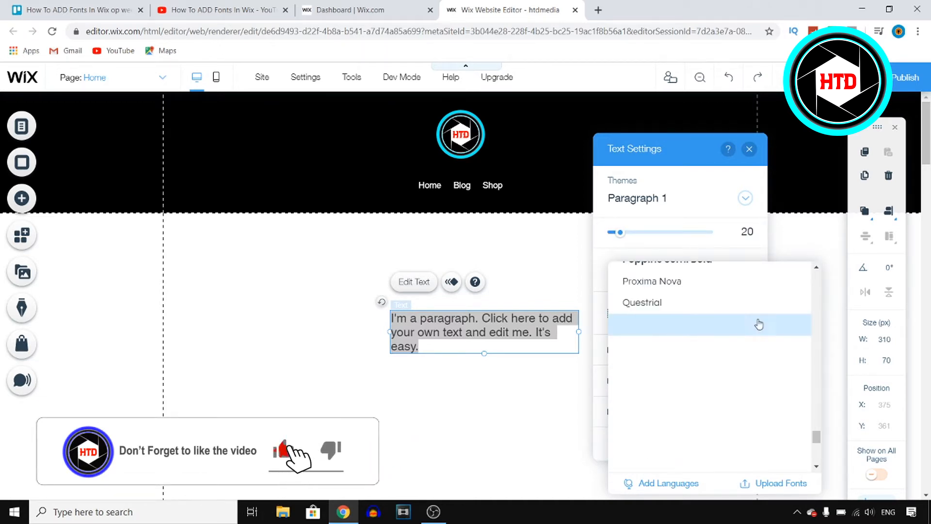
pyautogui.scroll(-3)
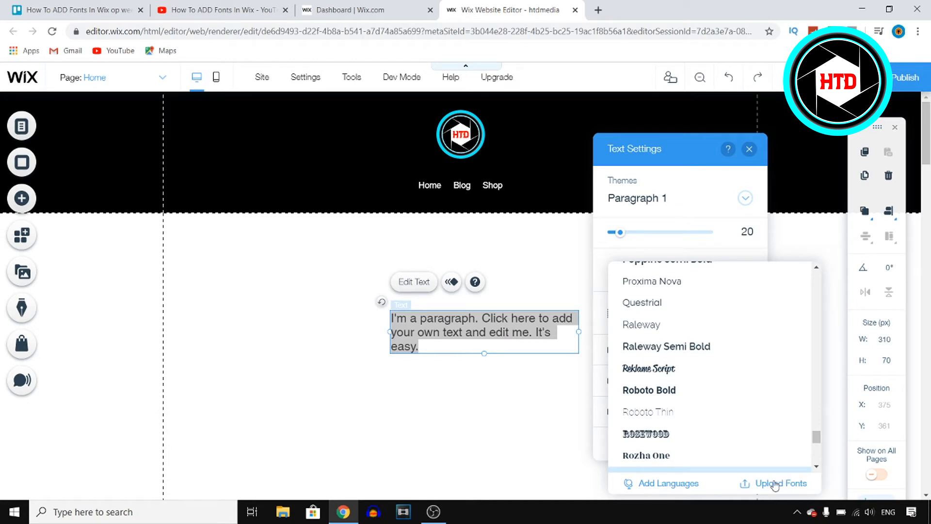
# Step: Launch Manage Your Fonts via Upload Fonts at the bottom of the list
pyautogui.click(780, 483)
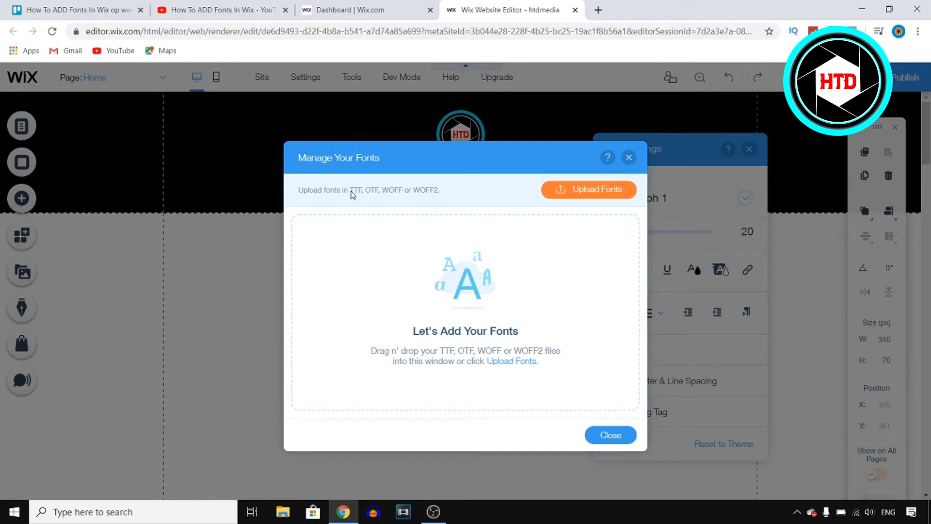
pyautogui.moveTo(385, 195)
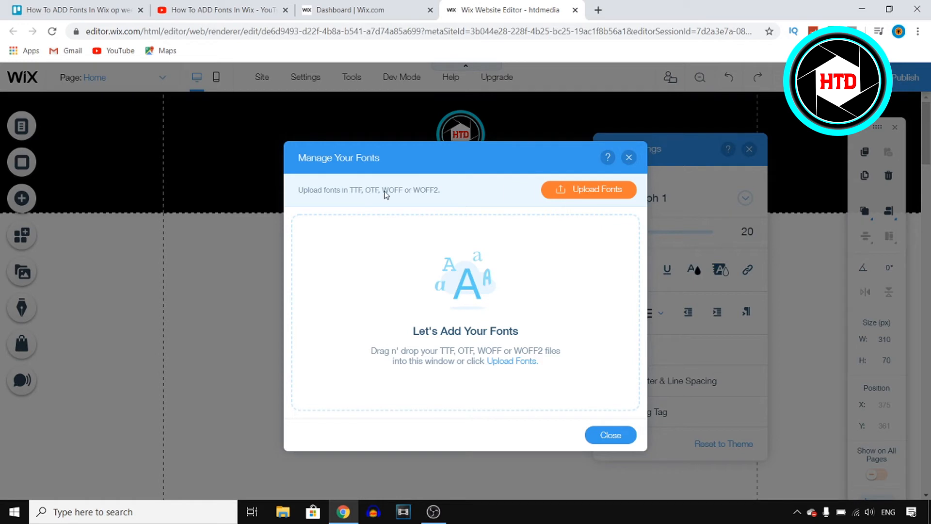
pyautogui.moveTo(419, 200)
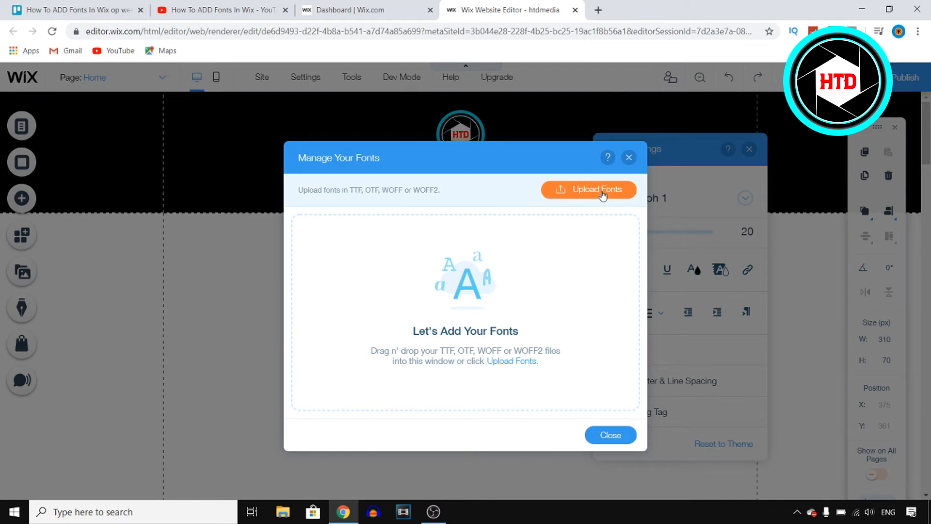
# Step: Start a font upload, bringing up the Windows file picker
pyautogui.click(589, 189)
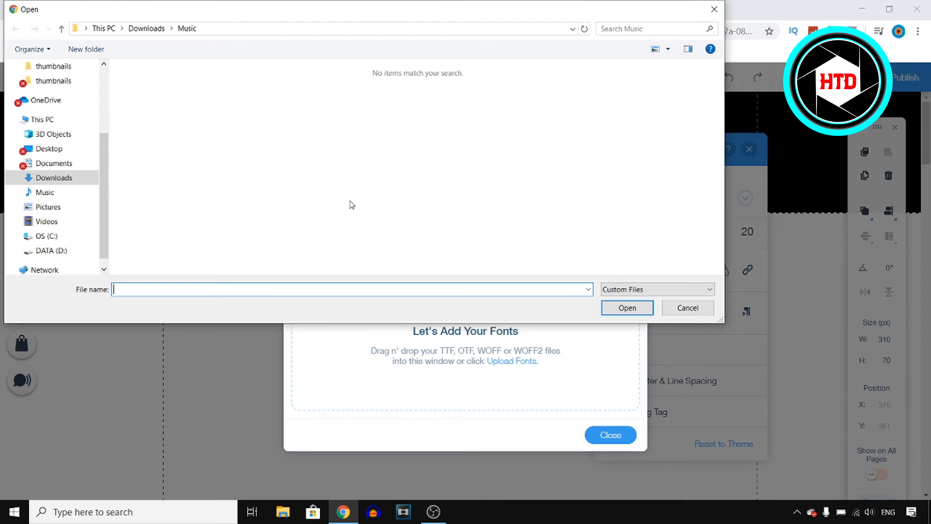
pyautogui.moveTo(358, 204)
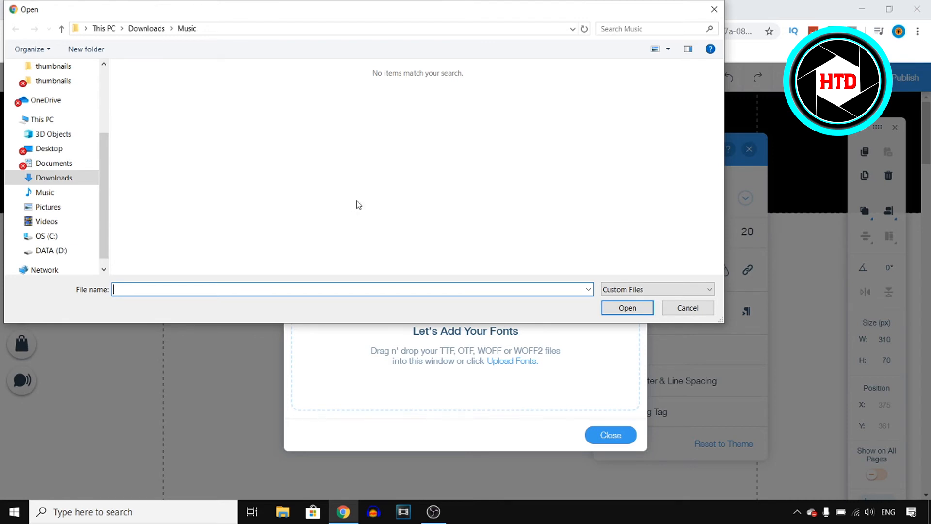
pyautogui.moveTo(391, 172)
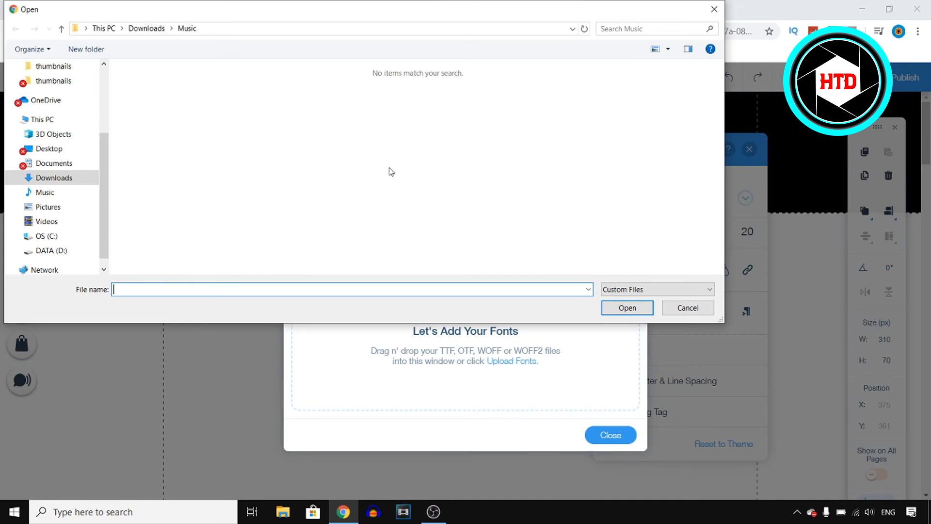
pyautogui.moveTo(685, 316)
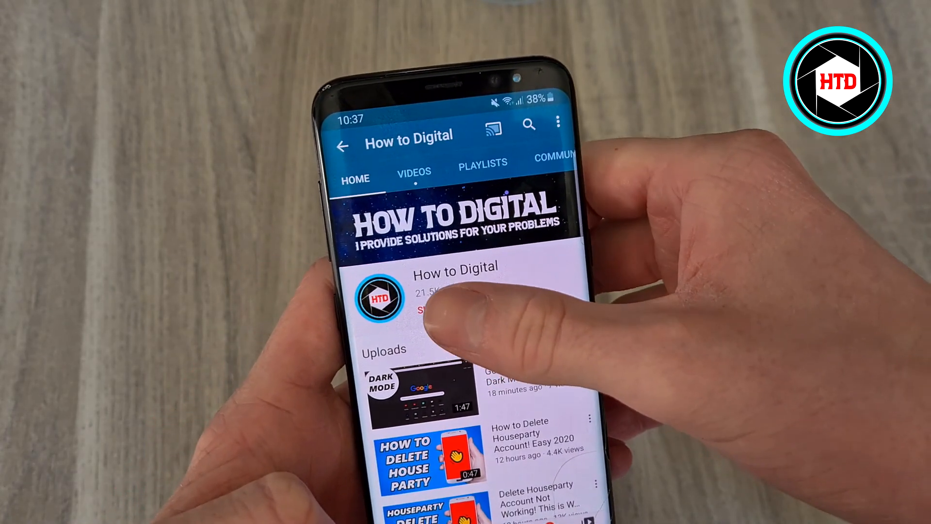
# Step: Subscribe to the How to Digital channel
pyautogui.click(428, 308)
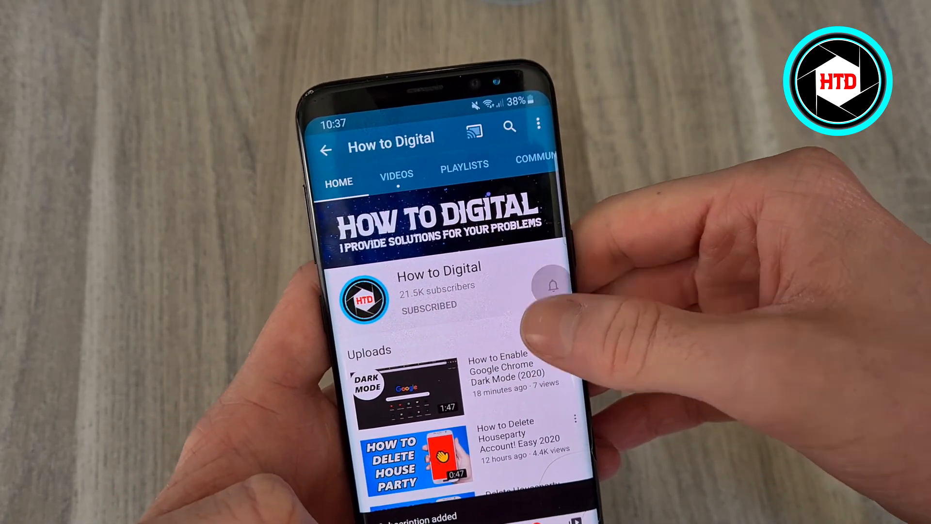